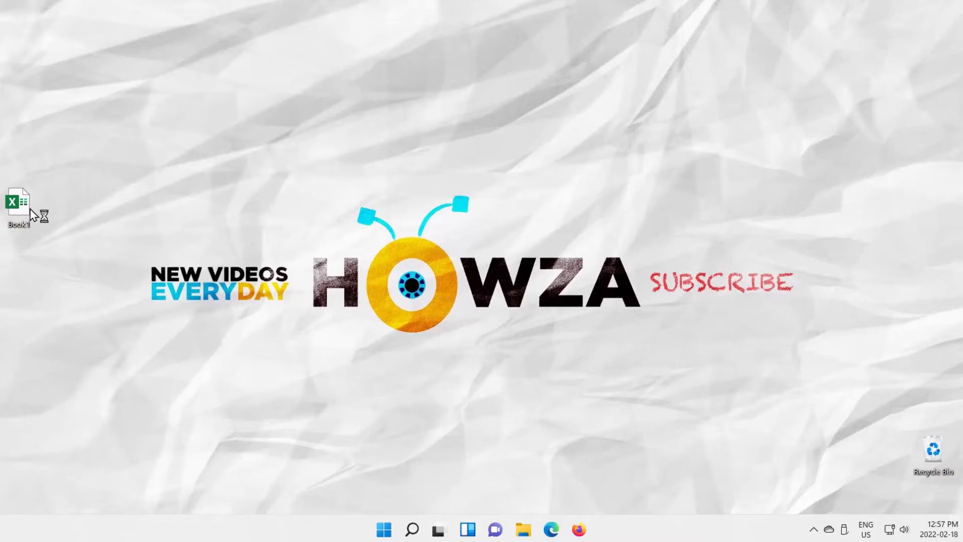
Open the Book1 workbook from its desktop icon.
double_click(18, 204)
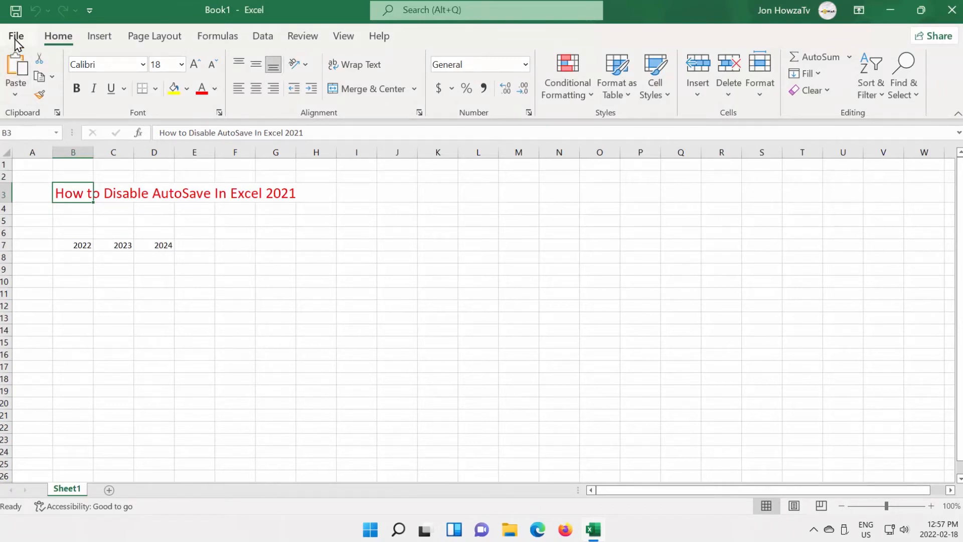
Uncheck 'Save AutoRecover information every 3 minutes' on the Excel Options Save page.
left_click(16, 36)
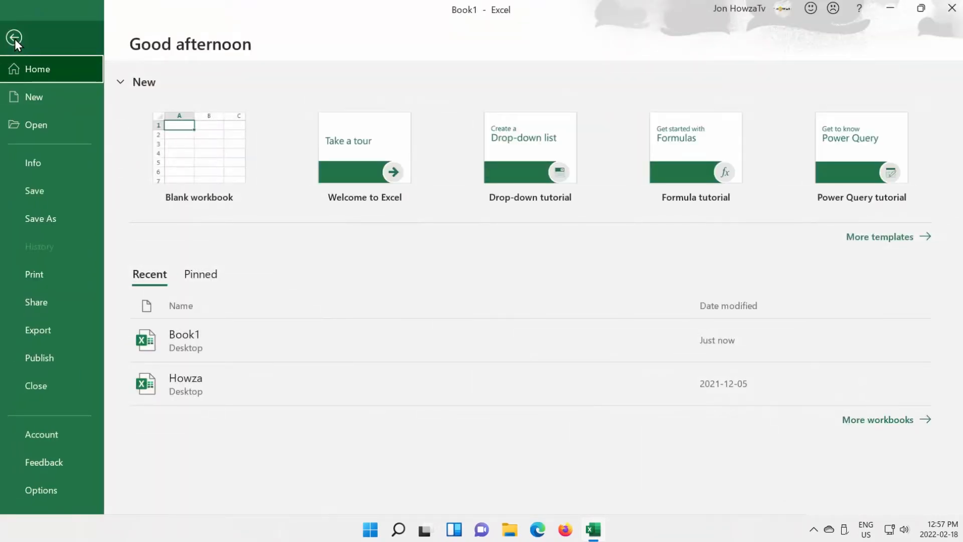
left_click(14, 37)
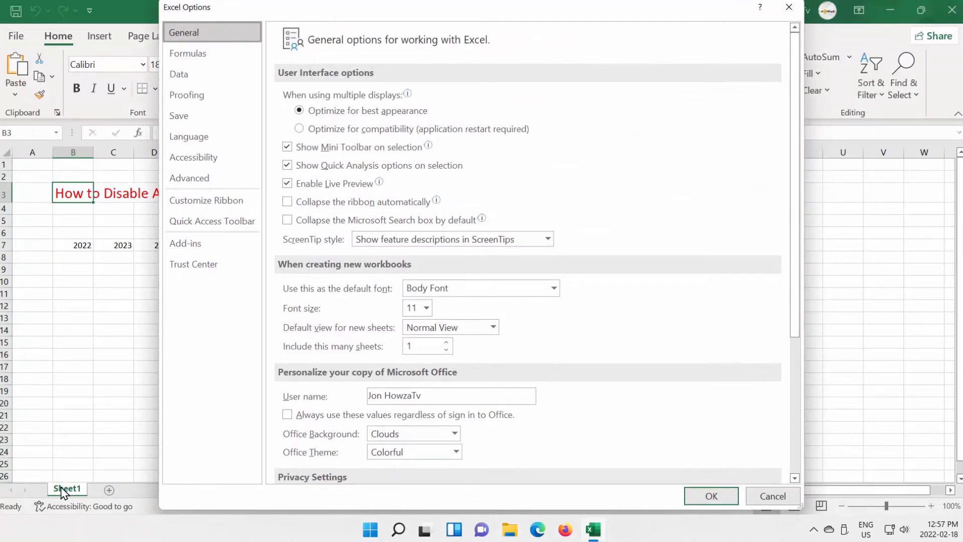
left_click(179, 116)
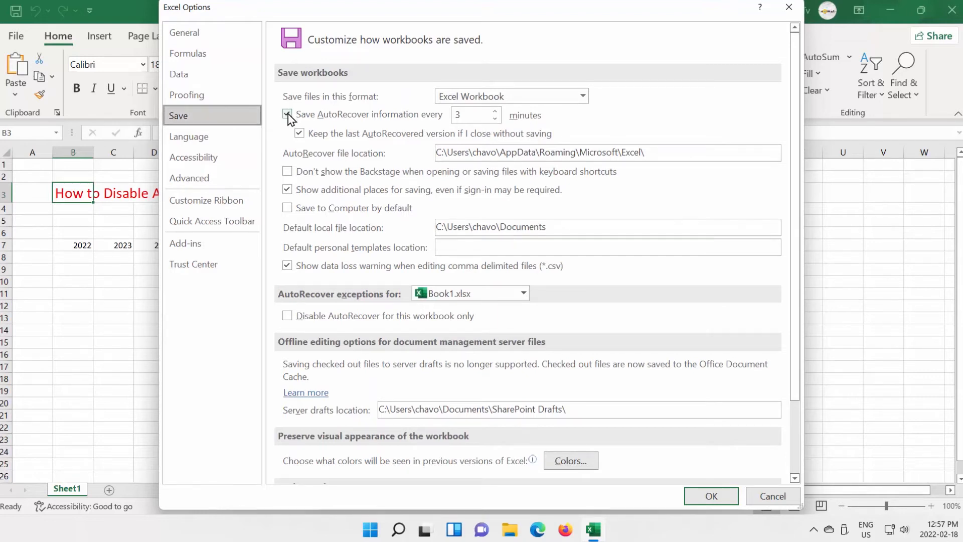
left_click(711, 496)
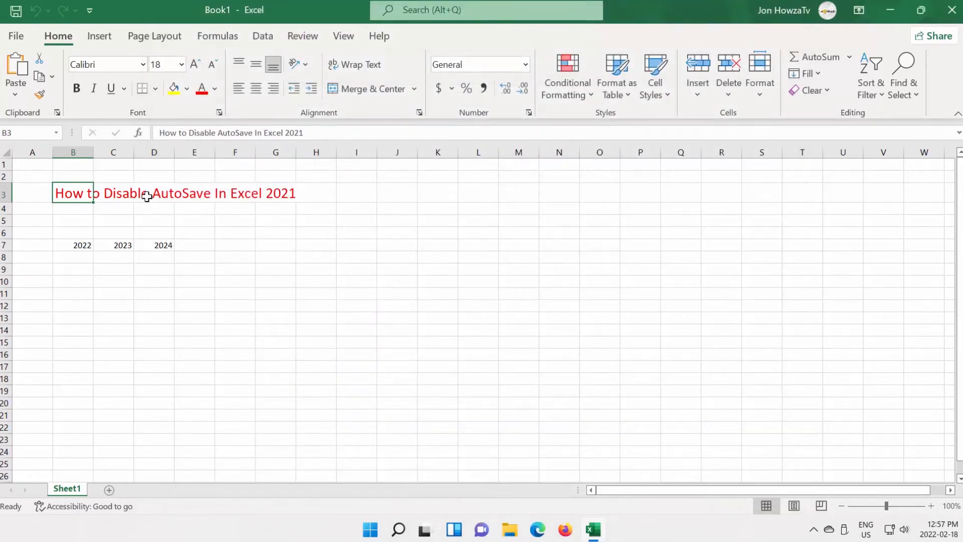
Re-check 'Save AutoRecover information every 3 minutes' on the Options Save page and confirm.
left_click(15, 35)
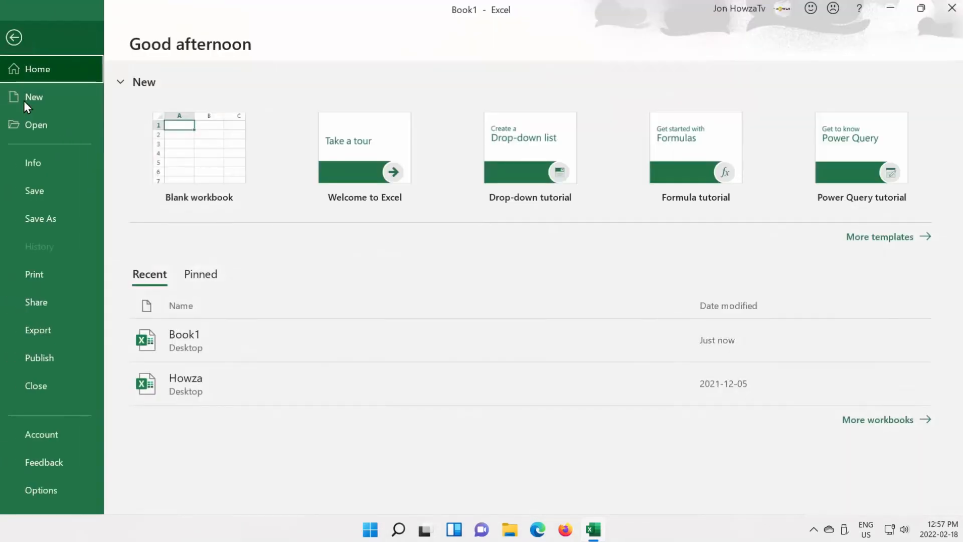
left_click(41, 490)
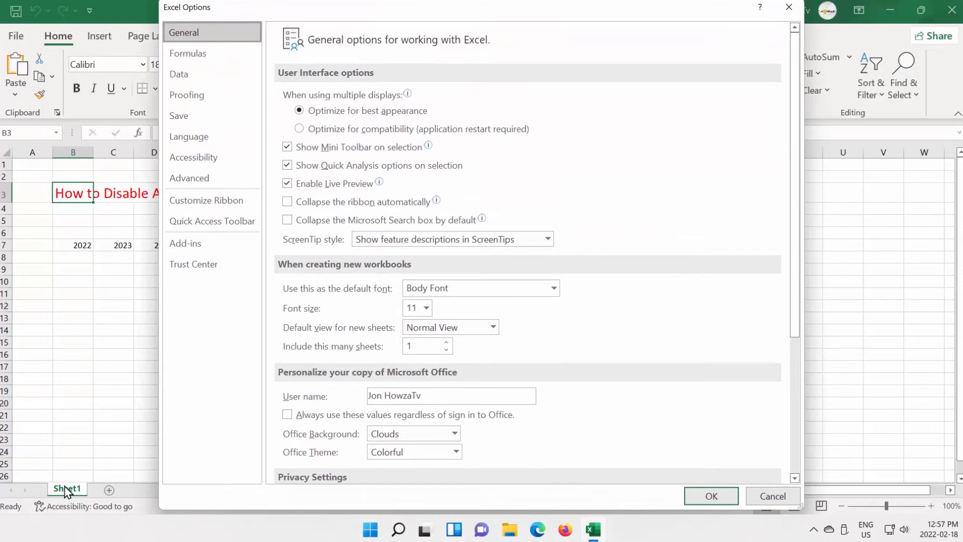
left_click(179, 115)
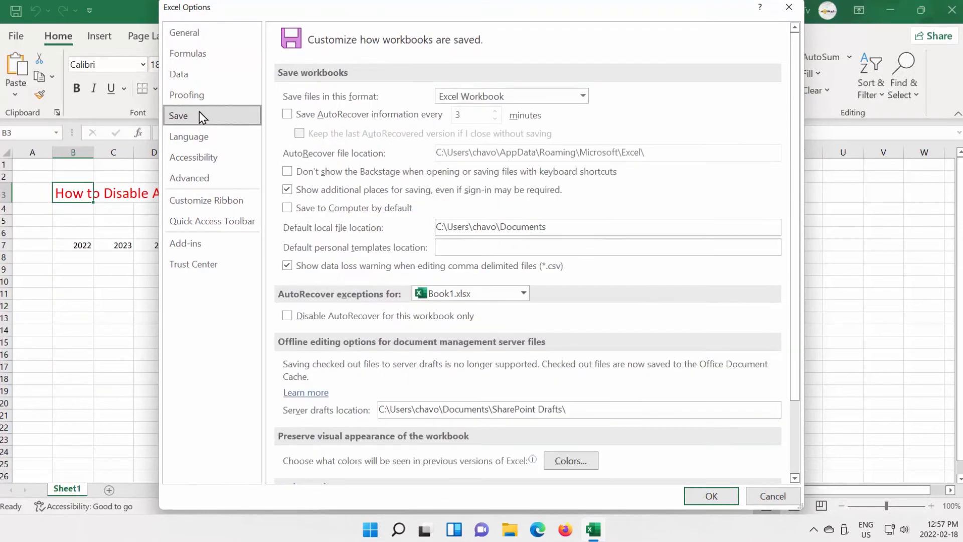
left_click(287, 115)
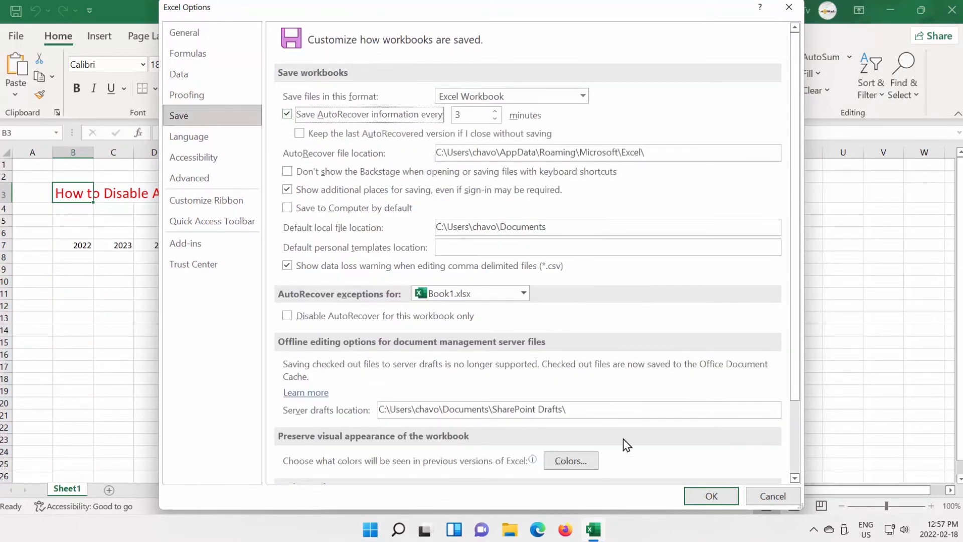
left_click(771, 496)
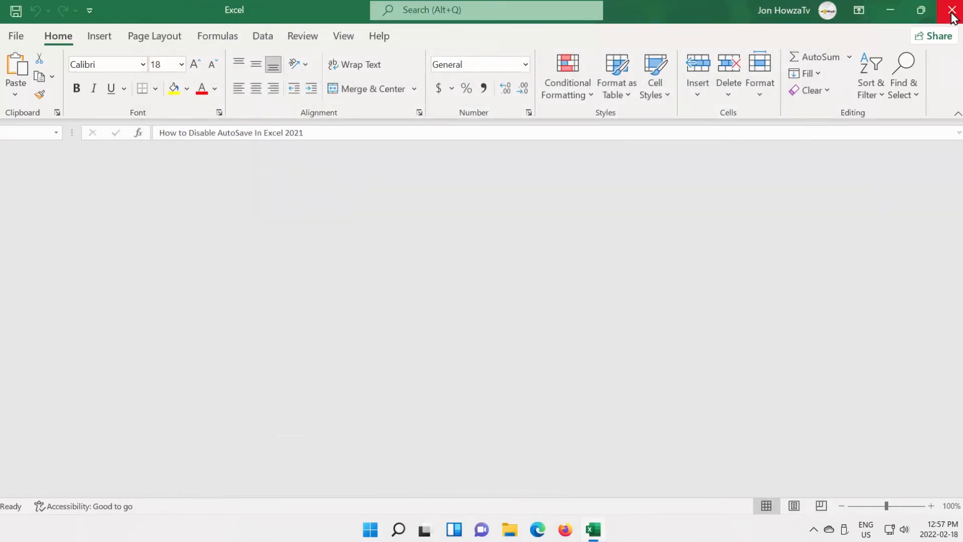